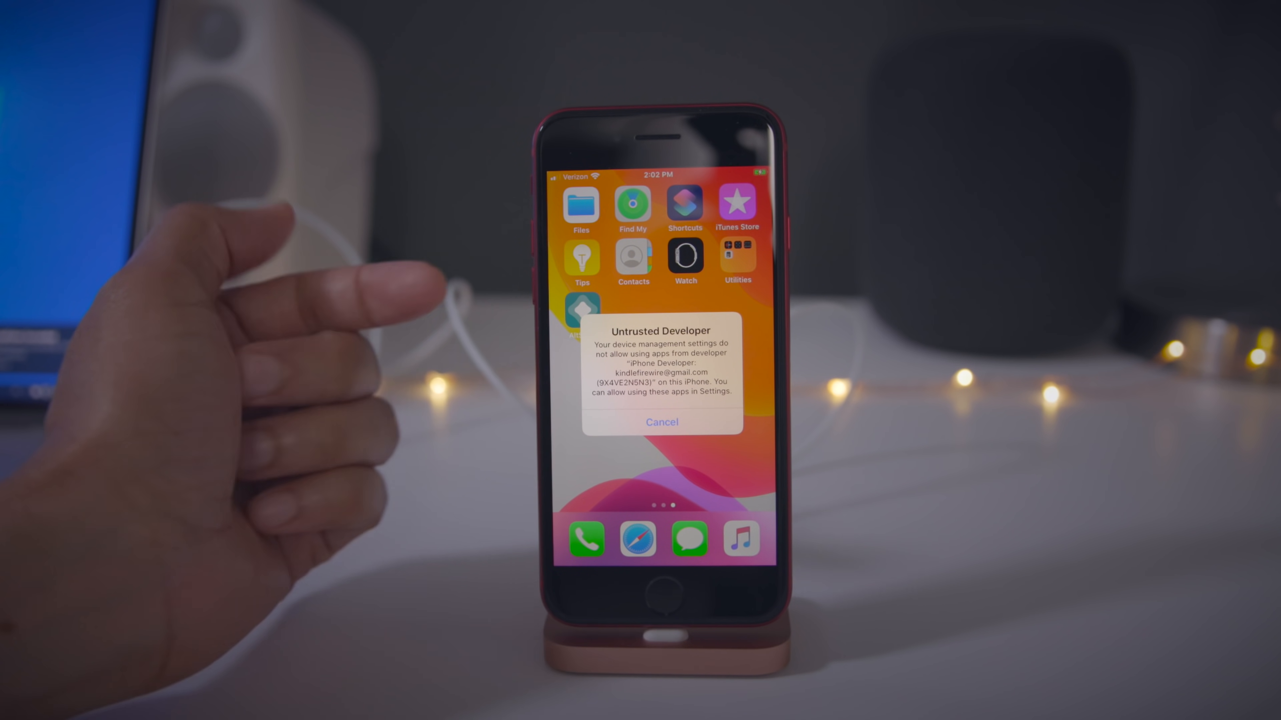
Dismiss the Untrusted Developer alert and trust the sideloaded developer profile in Device Management
click(661, 422)
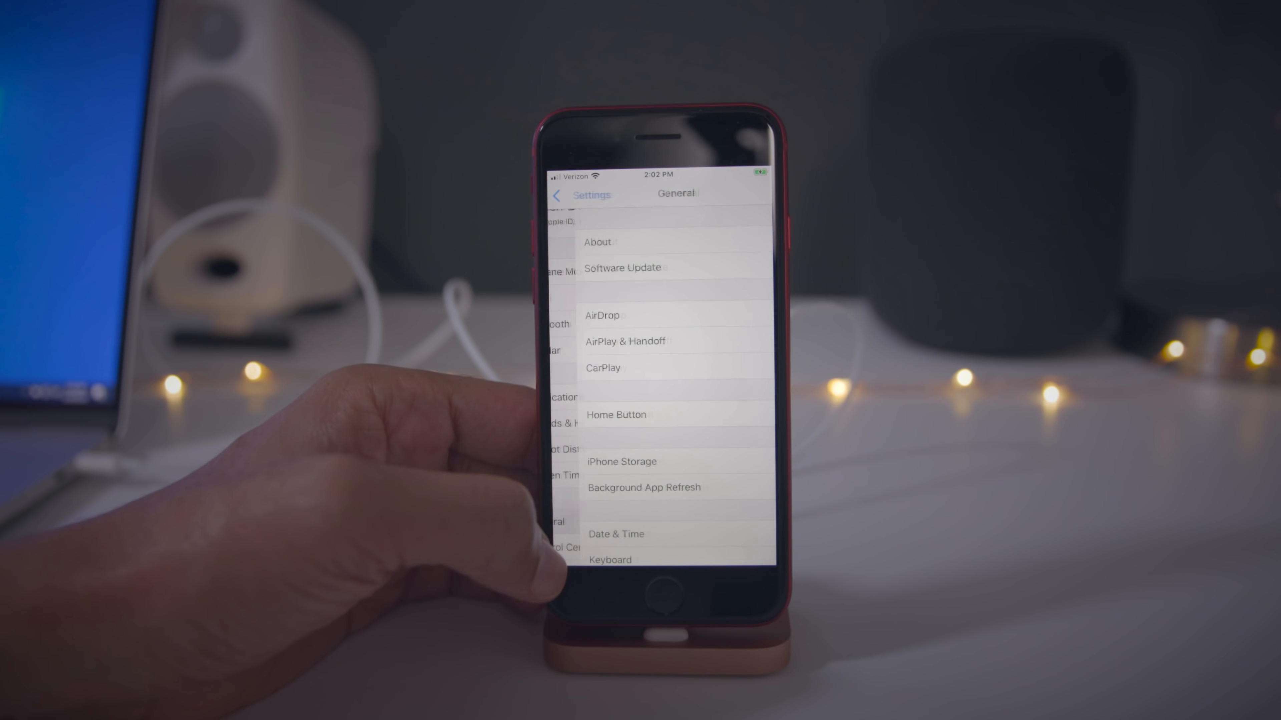
scroll(down, 3)
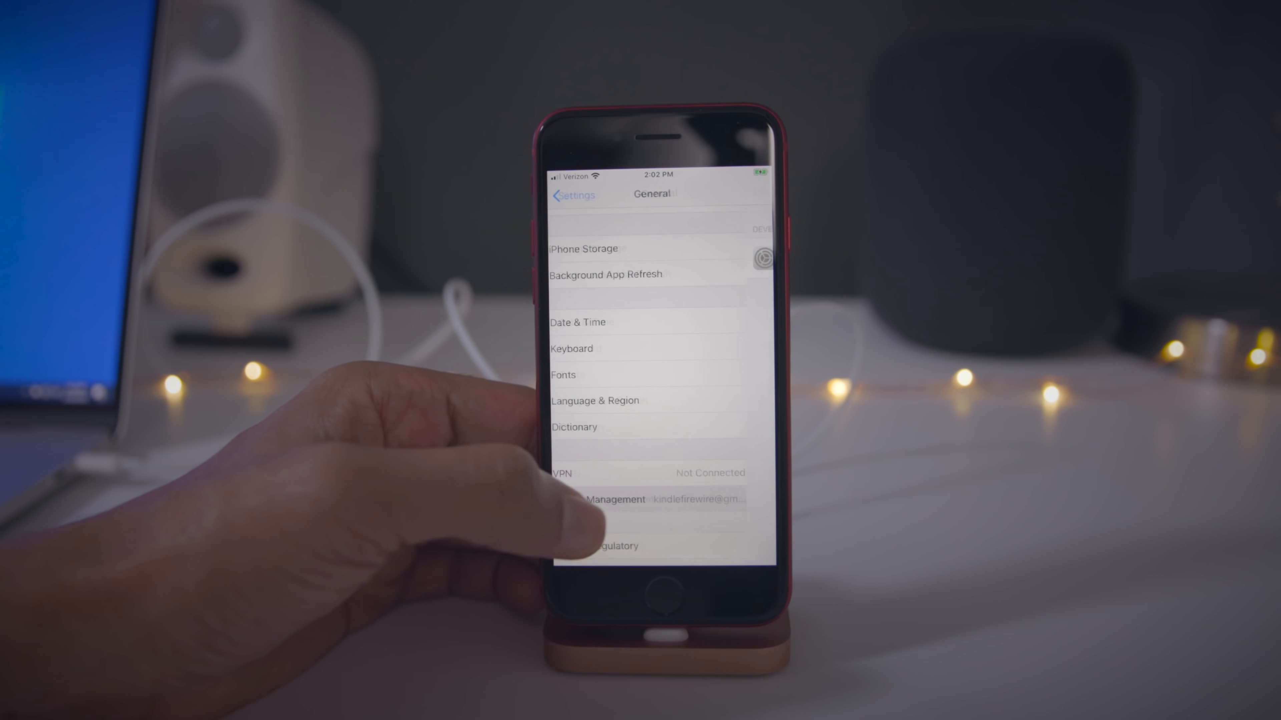
click(641, 499)
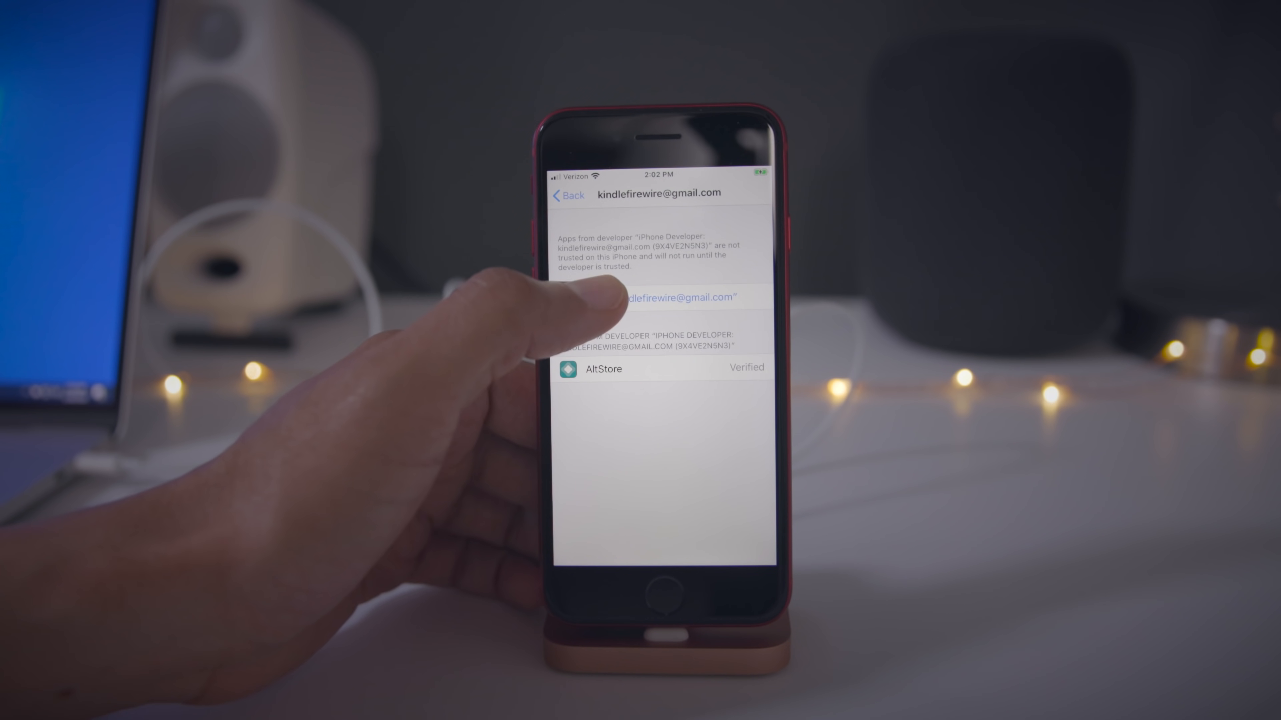
click(659, 296)
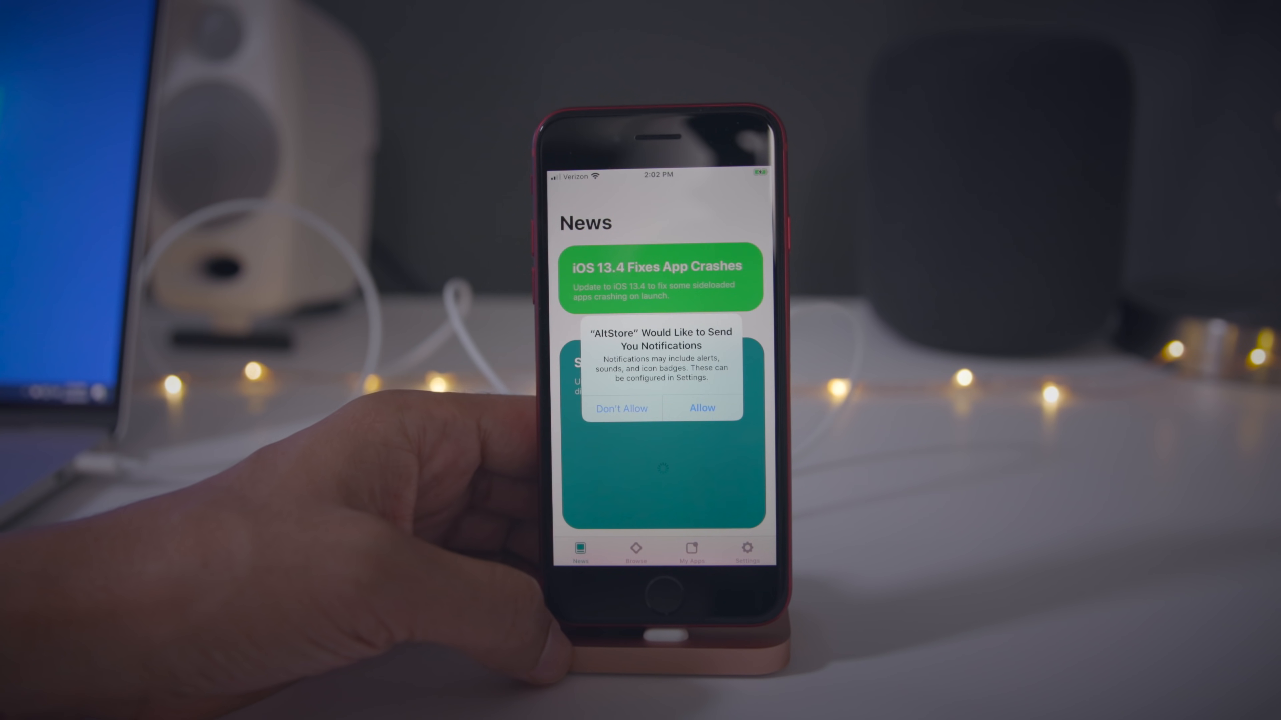
Answer AltStore's notification permission prompt and move to its Settings screen
click(701, 408)
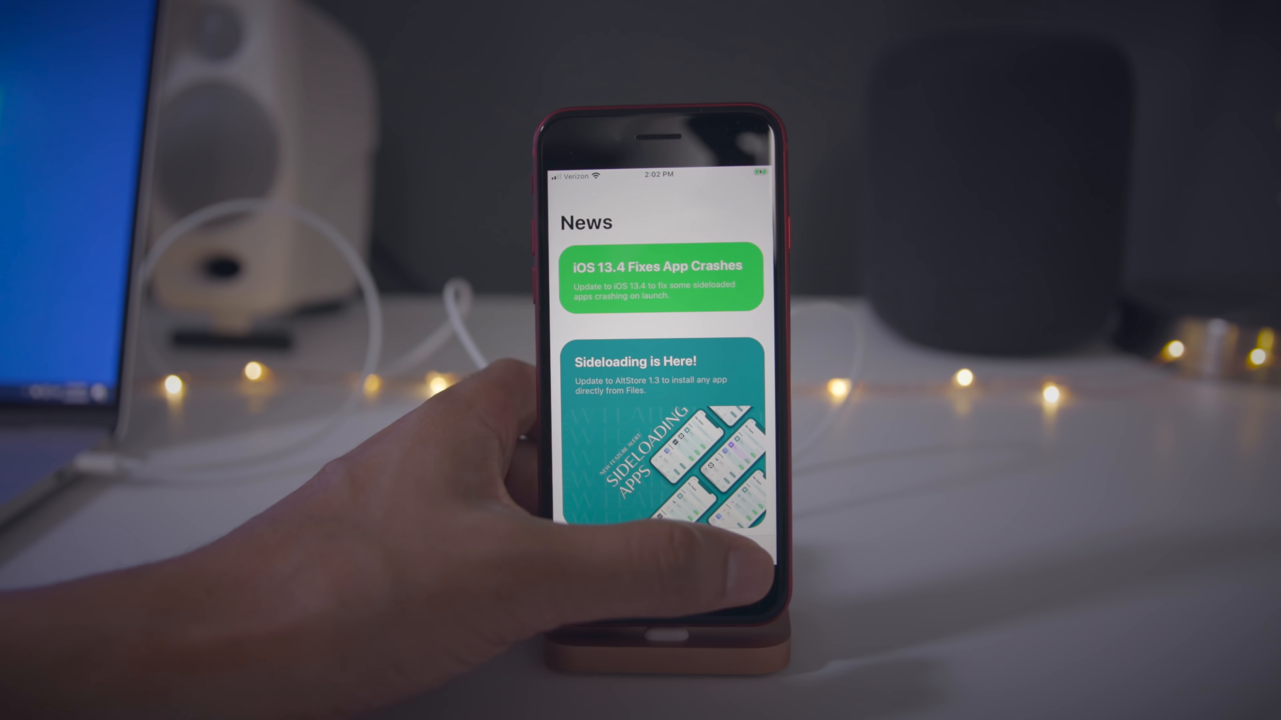
click(745, 552)
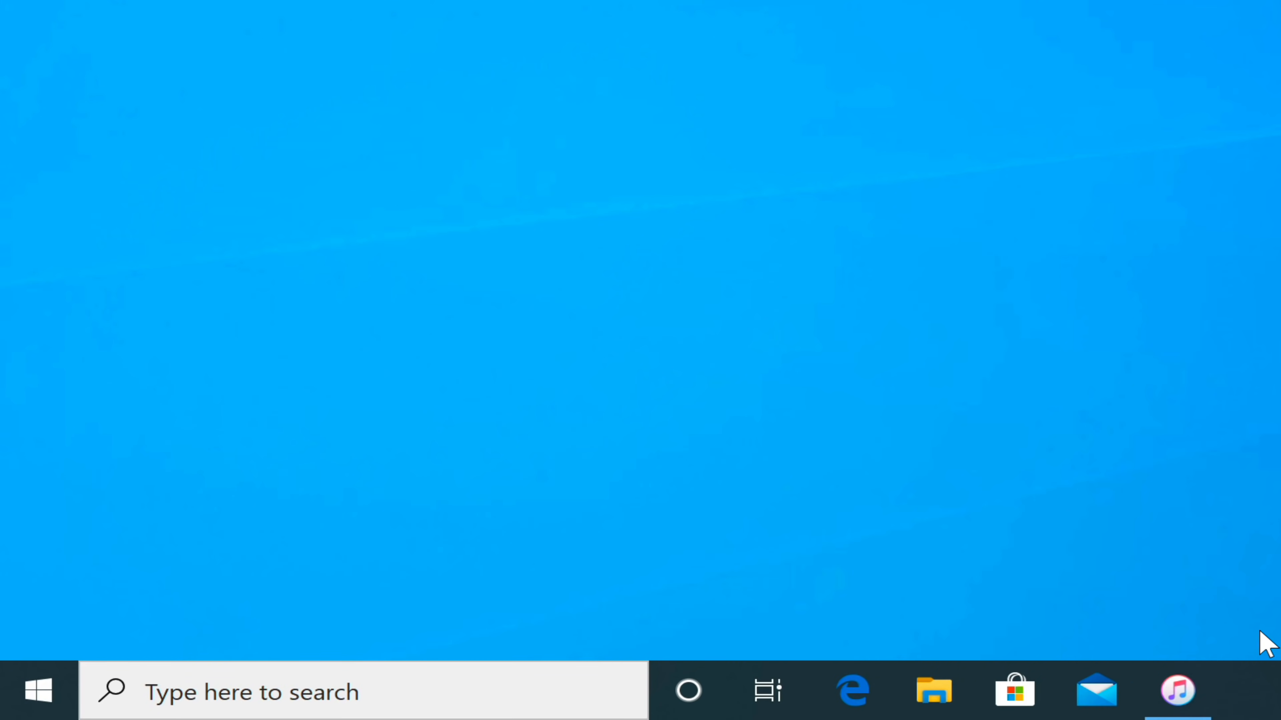
Bring up the connected iPhone SE's Summary page in iTunes from the taskbar
click(1176, 690)
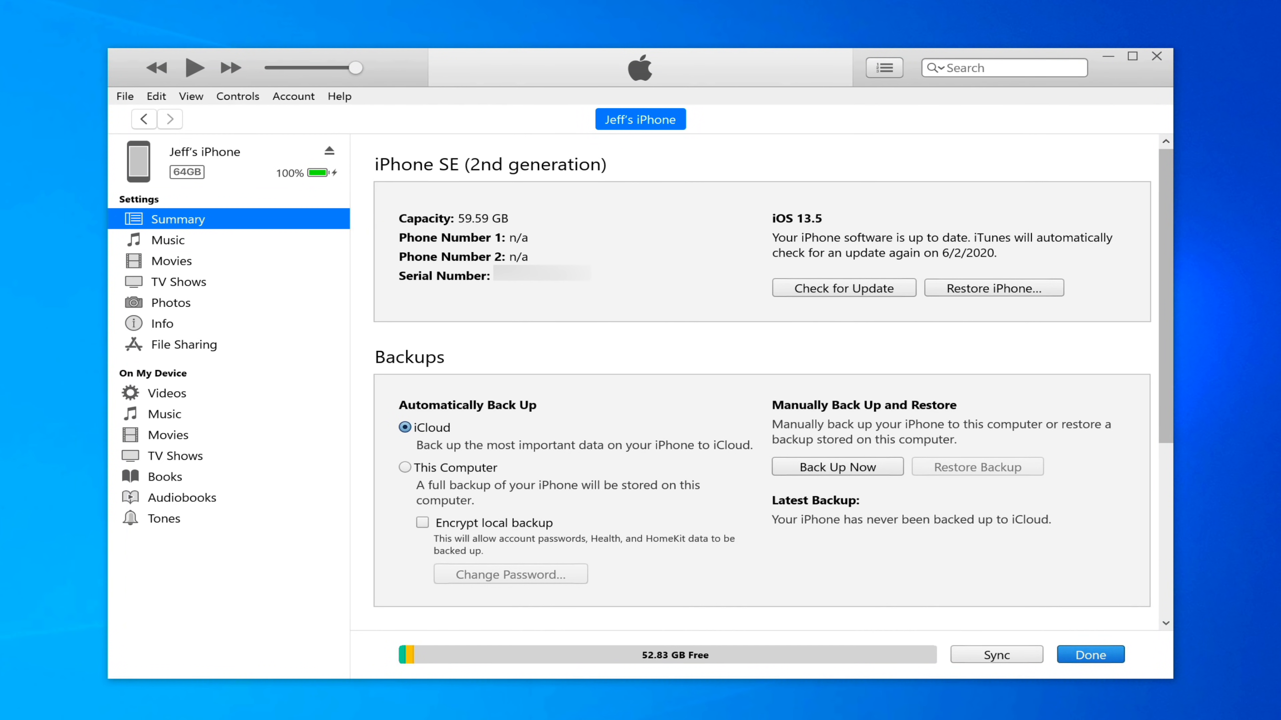
mouse_move(857, 716)
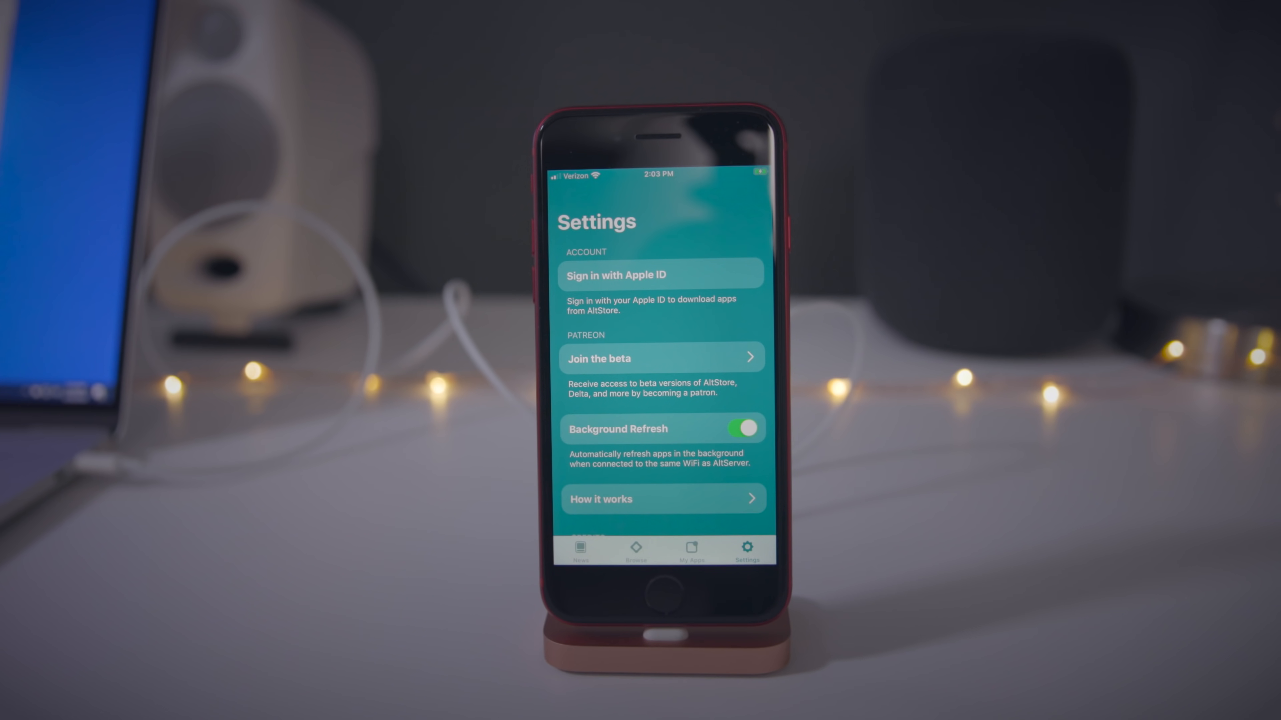
click(659, 274)
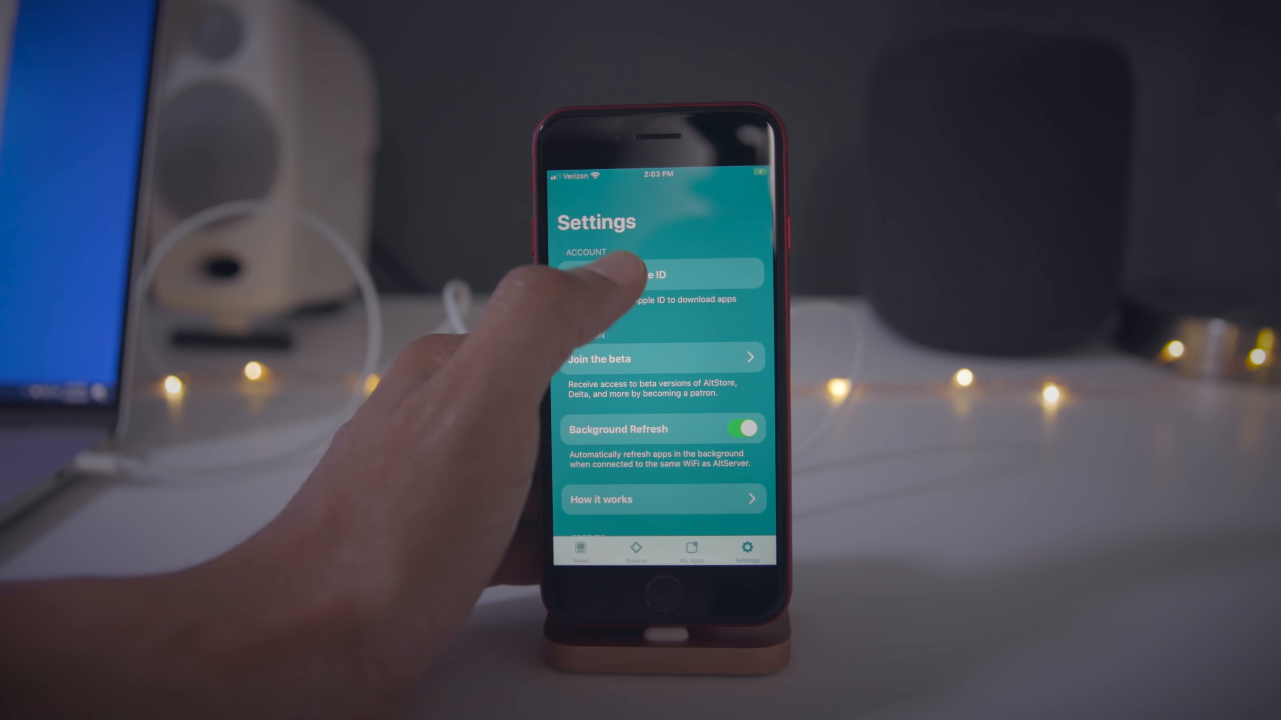
click(660, 274)
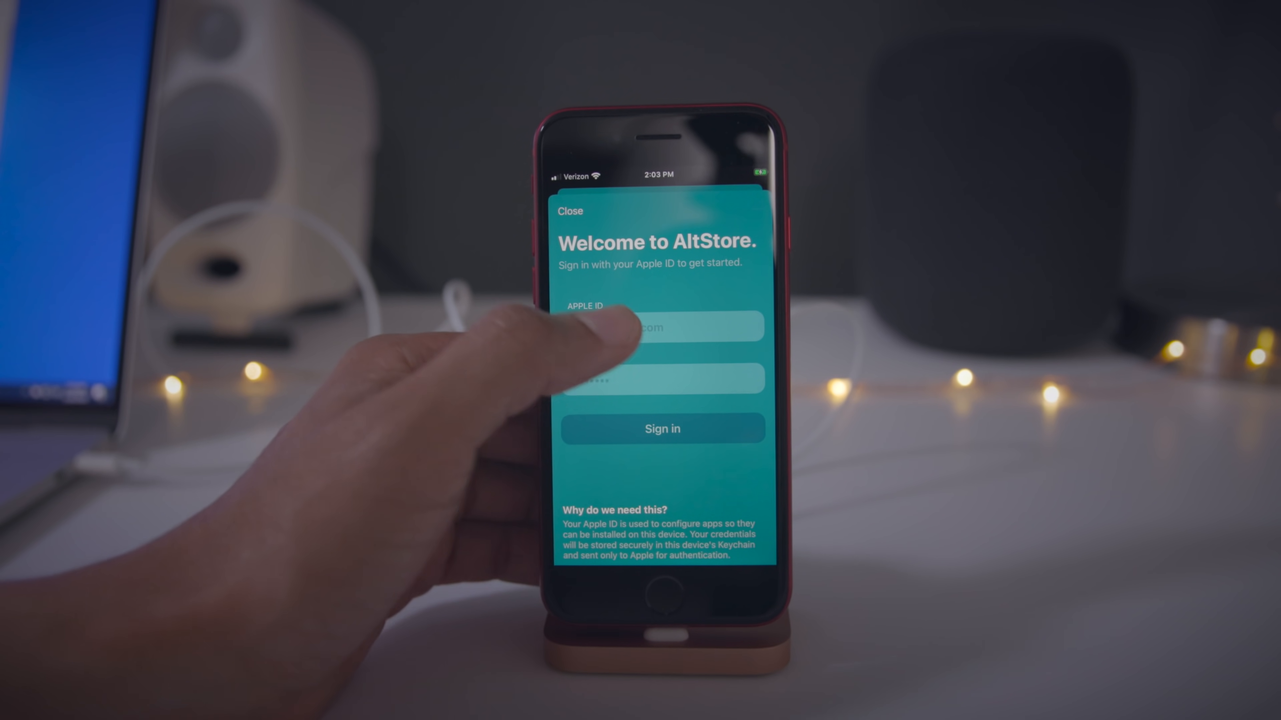
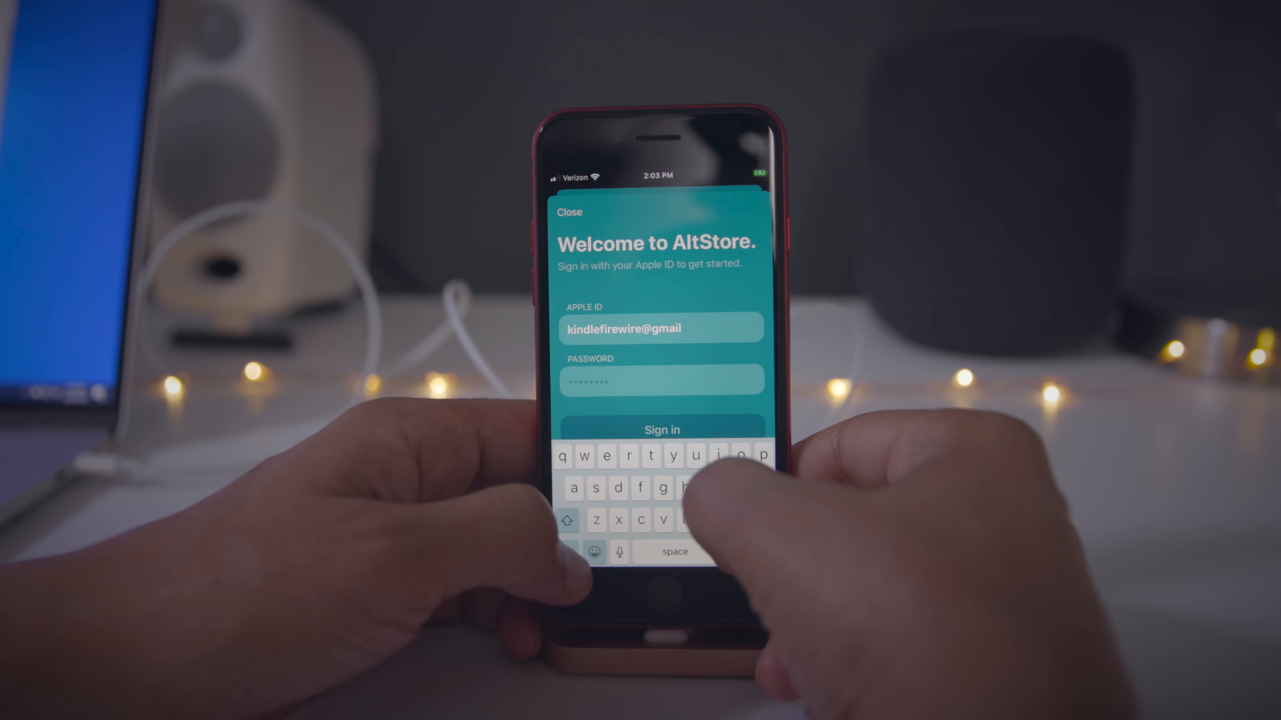
Enter the password, sign in, and dismiss the how-it-works overview
click(662, 429)
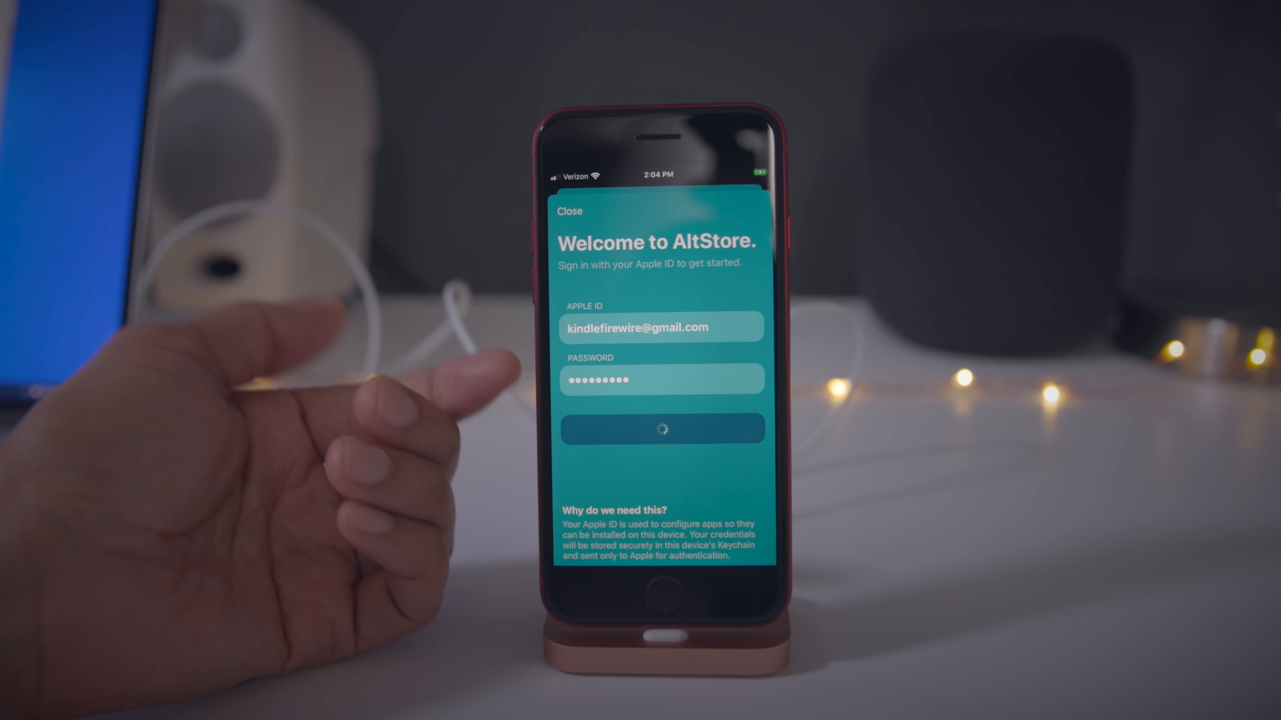
click(662, 429)
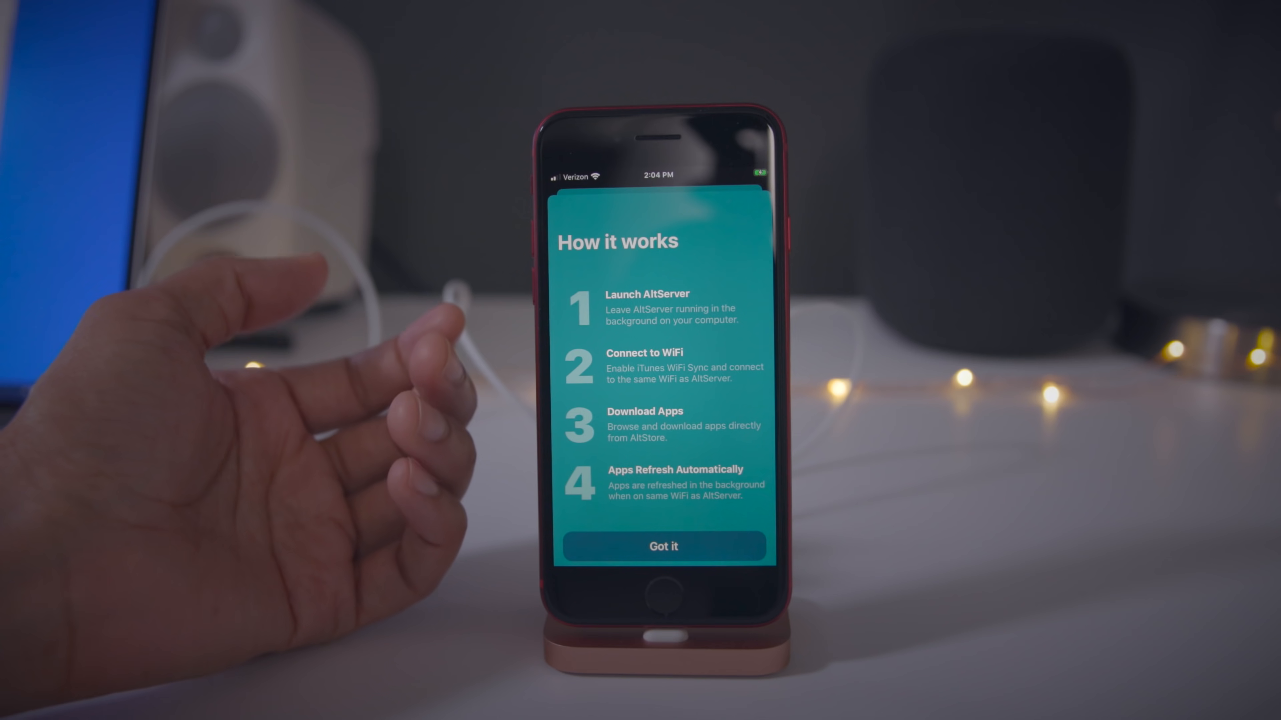
click(663, 547)
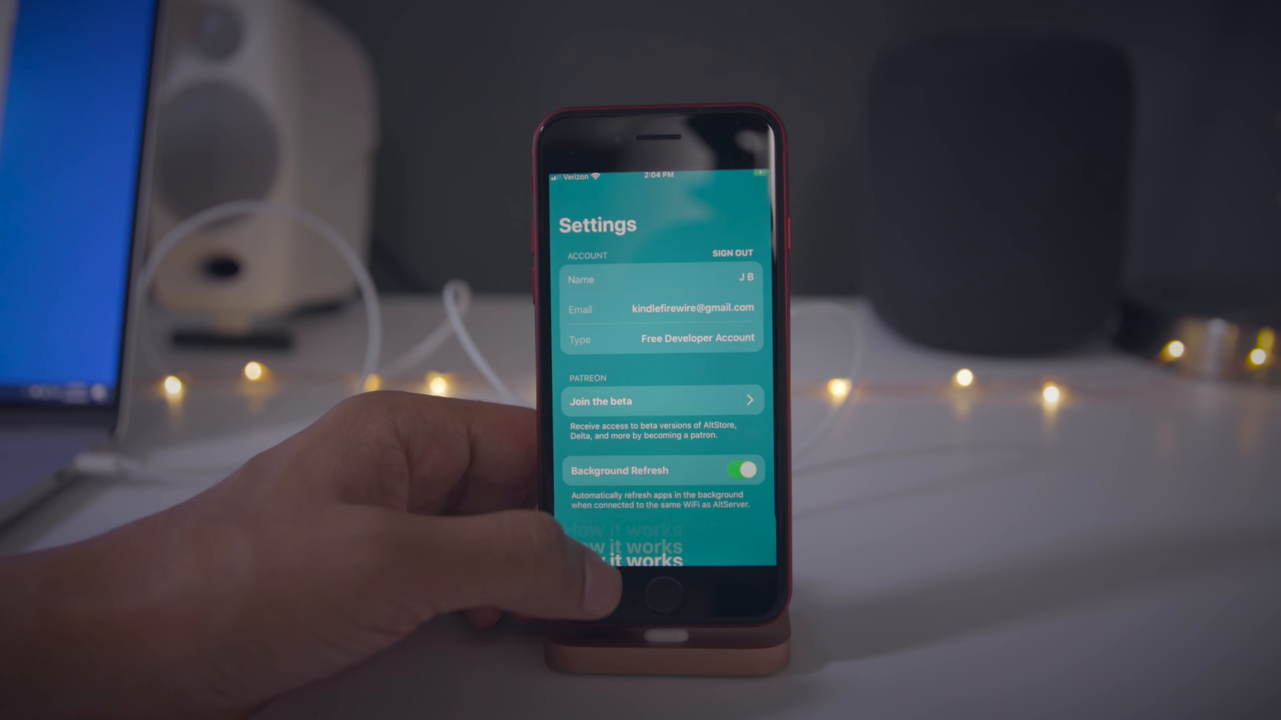
From unc0ver.dev in Safari, confirm opening unc0ver in AltStore so it installs
click(652, 548)
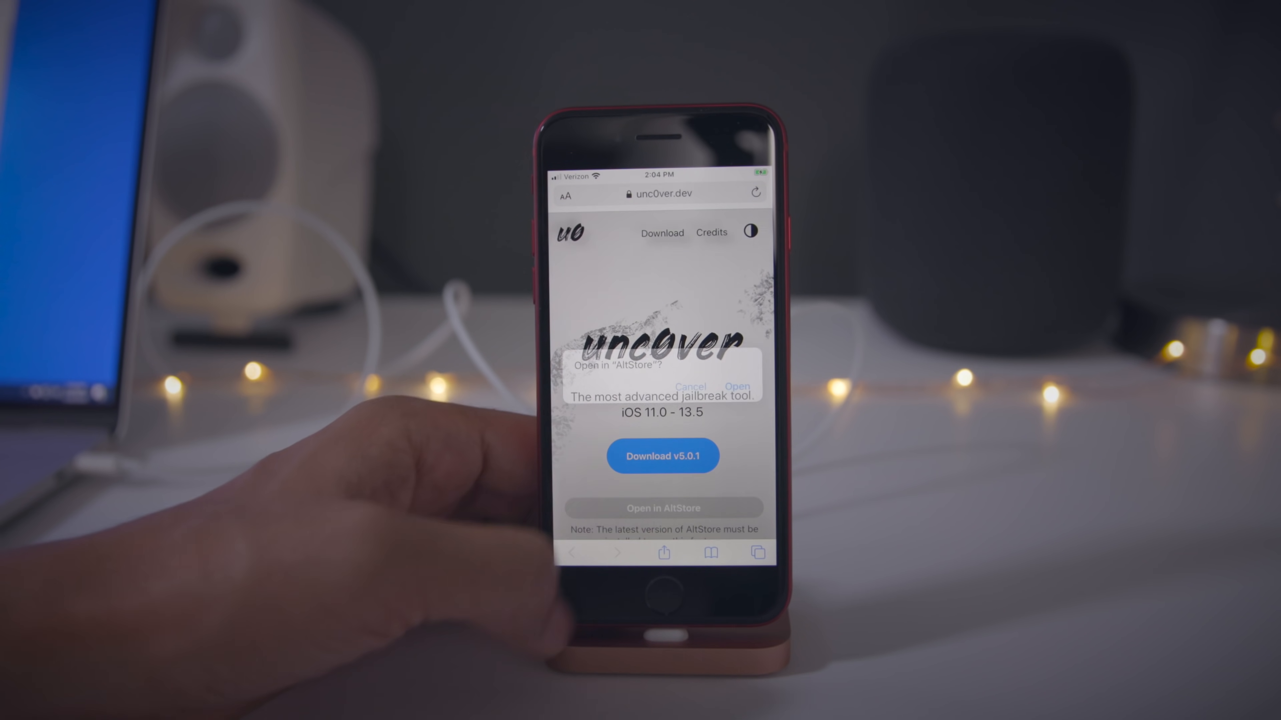
click(736, 386)
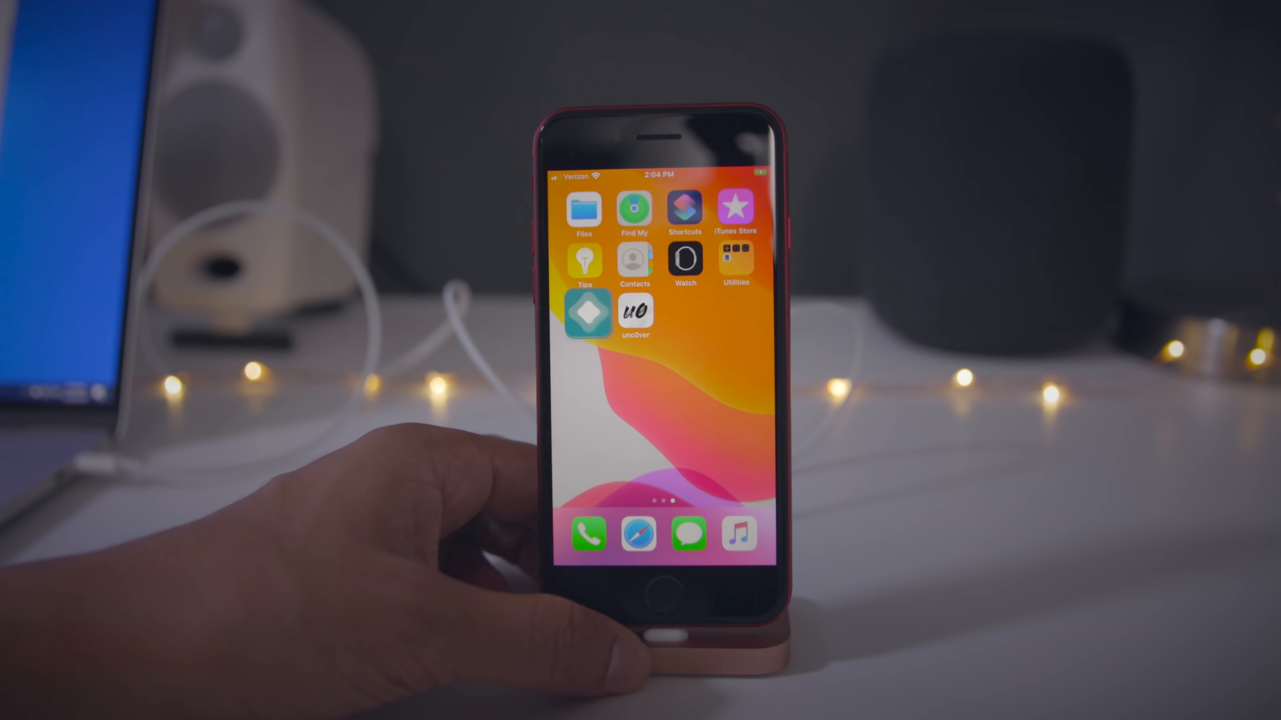
Launch unc0ver from the home screen and start its first jailbreak run
click(636, 313)
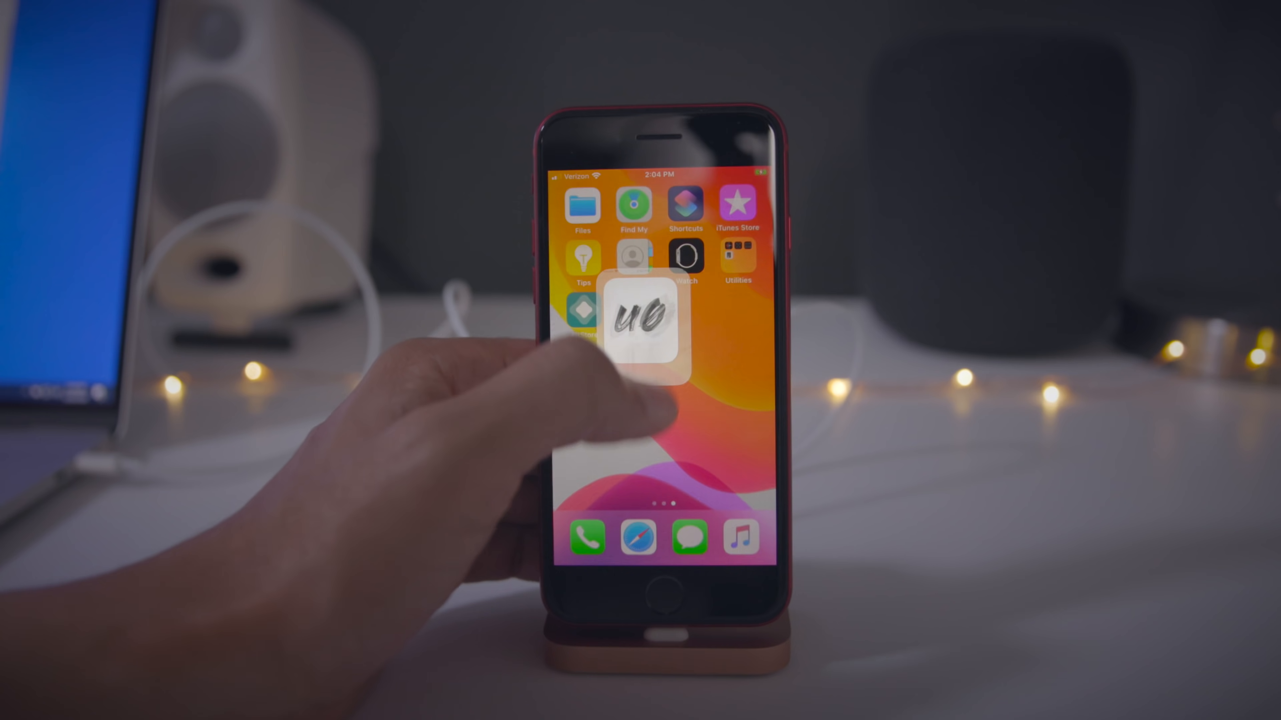
click(643, 316)
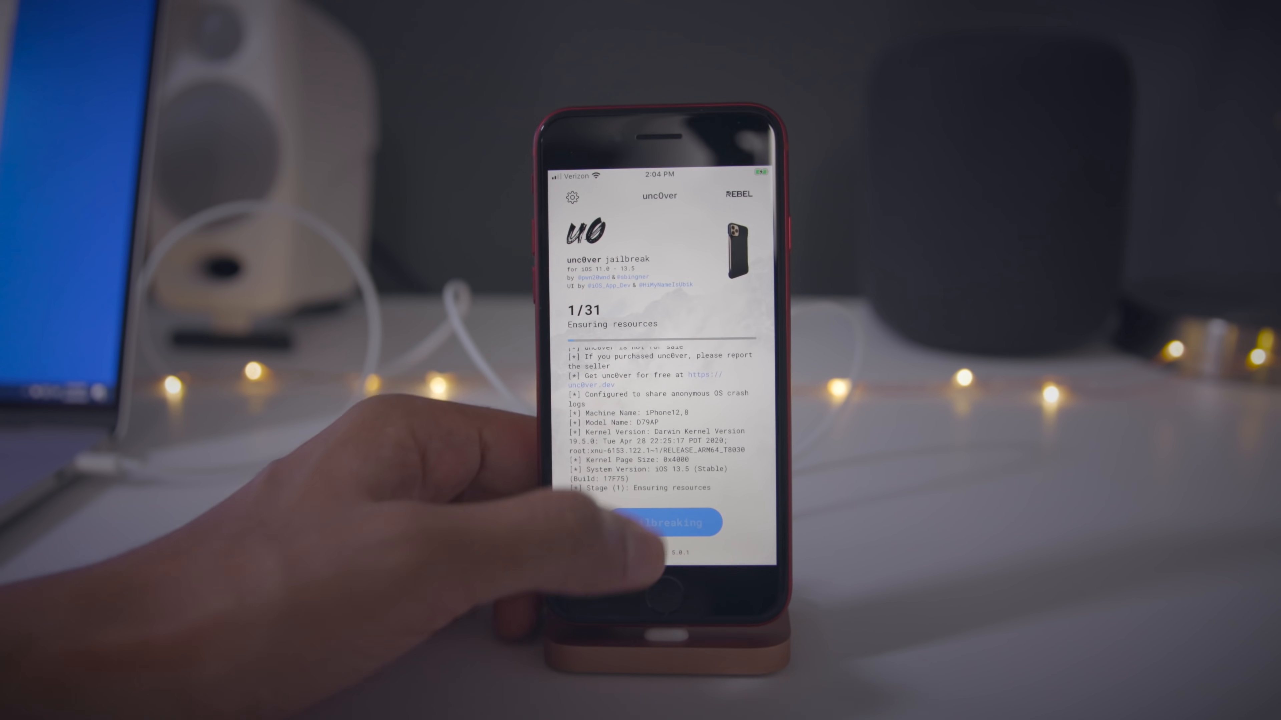
click(738, 196)
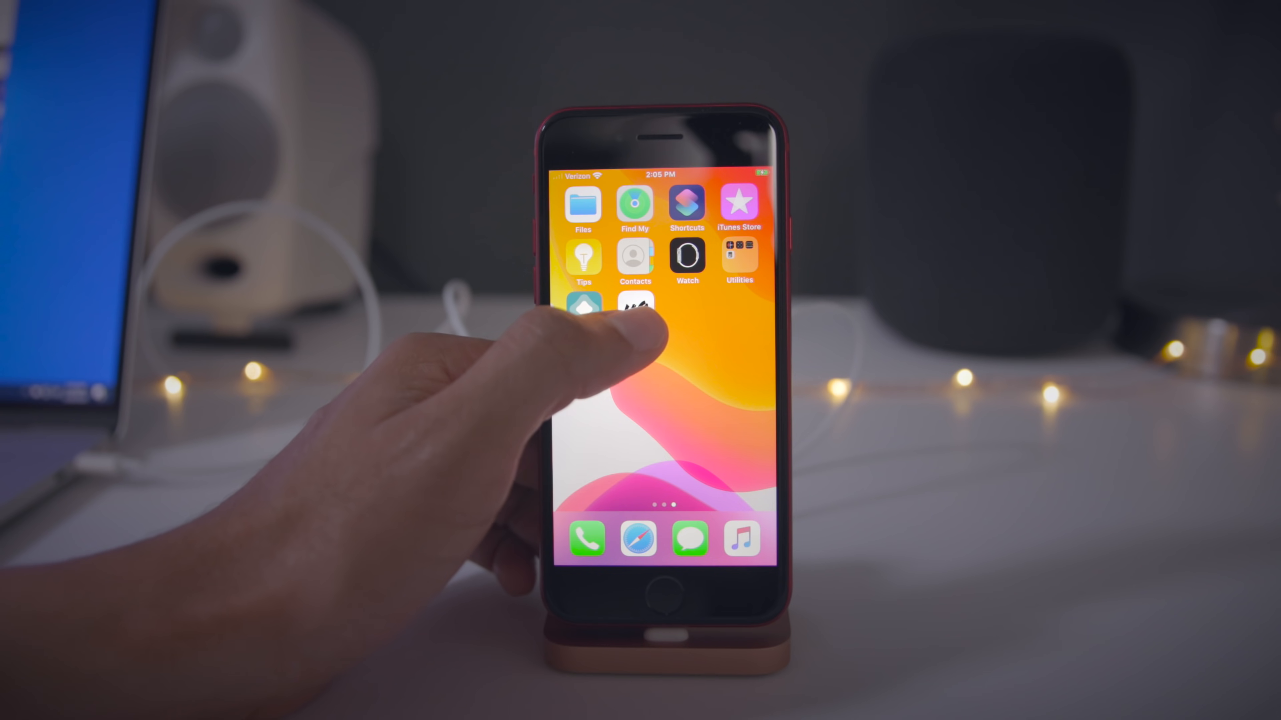
Rerun the unc0ver jailbreak and accept Jailbreak Completed so the iPhone reboots
click(636, 314)
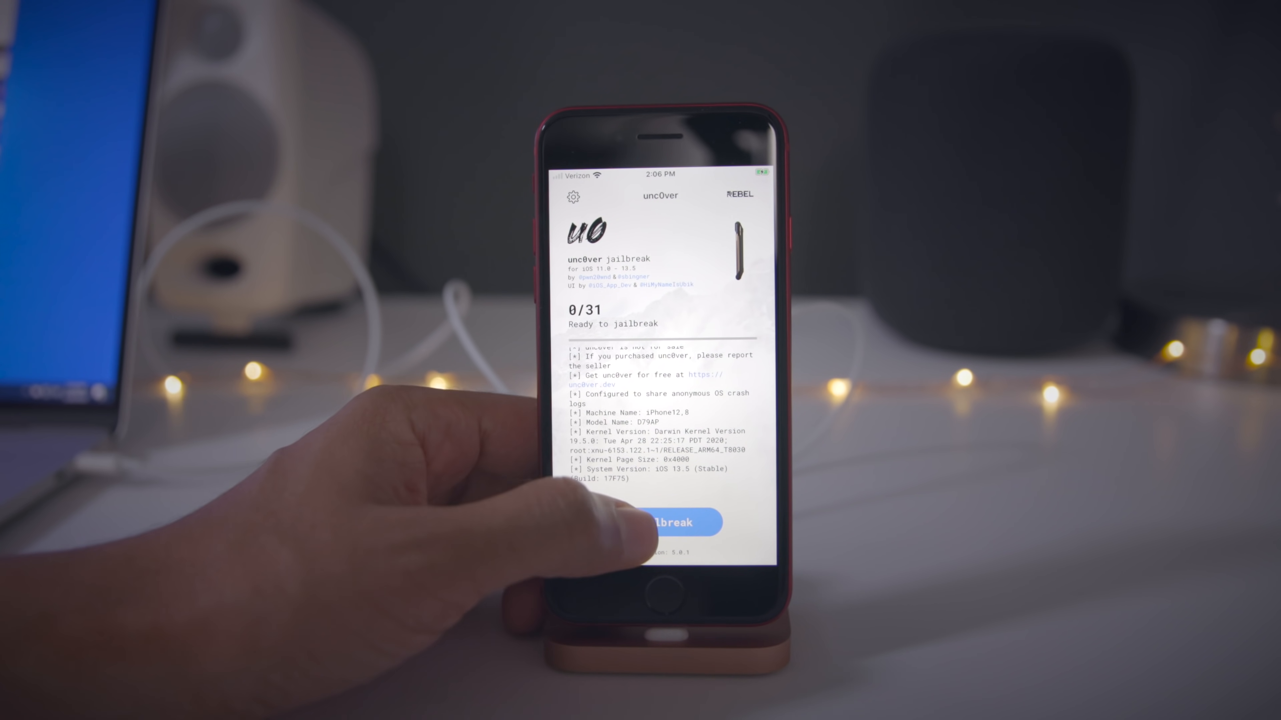
click(664, 522)
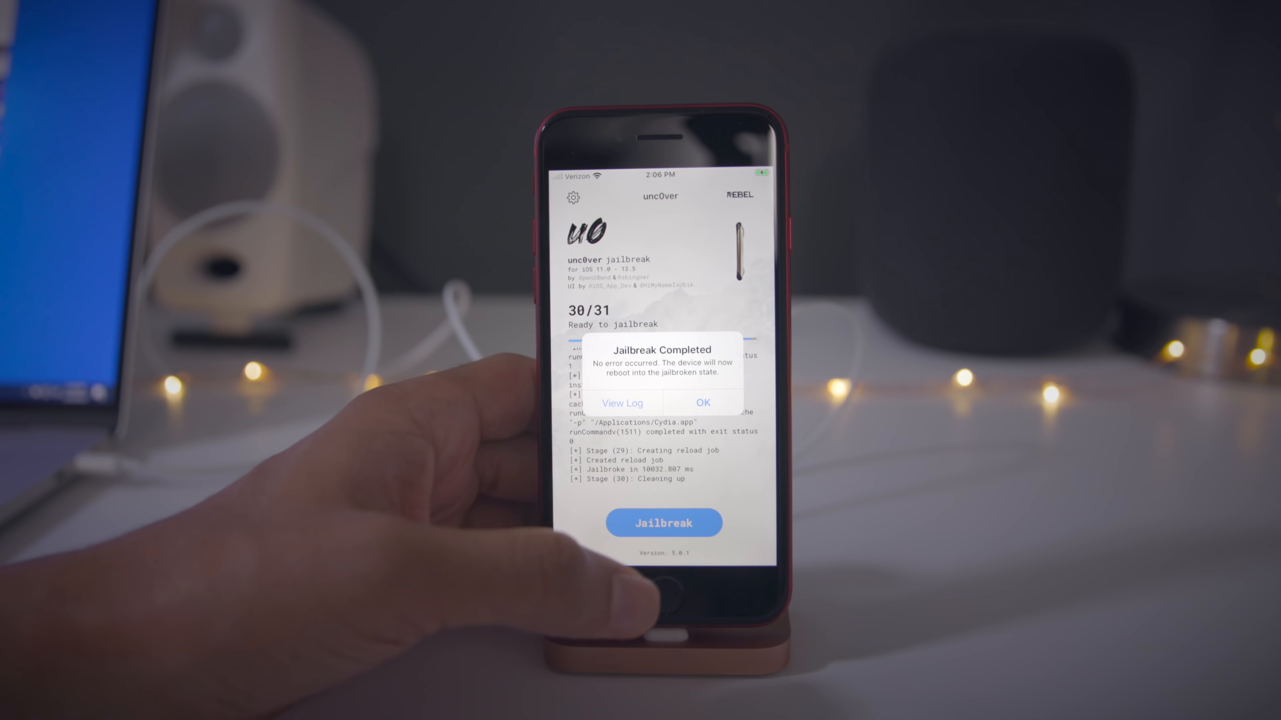
click(702, 402)
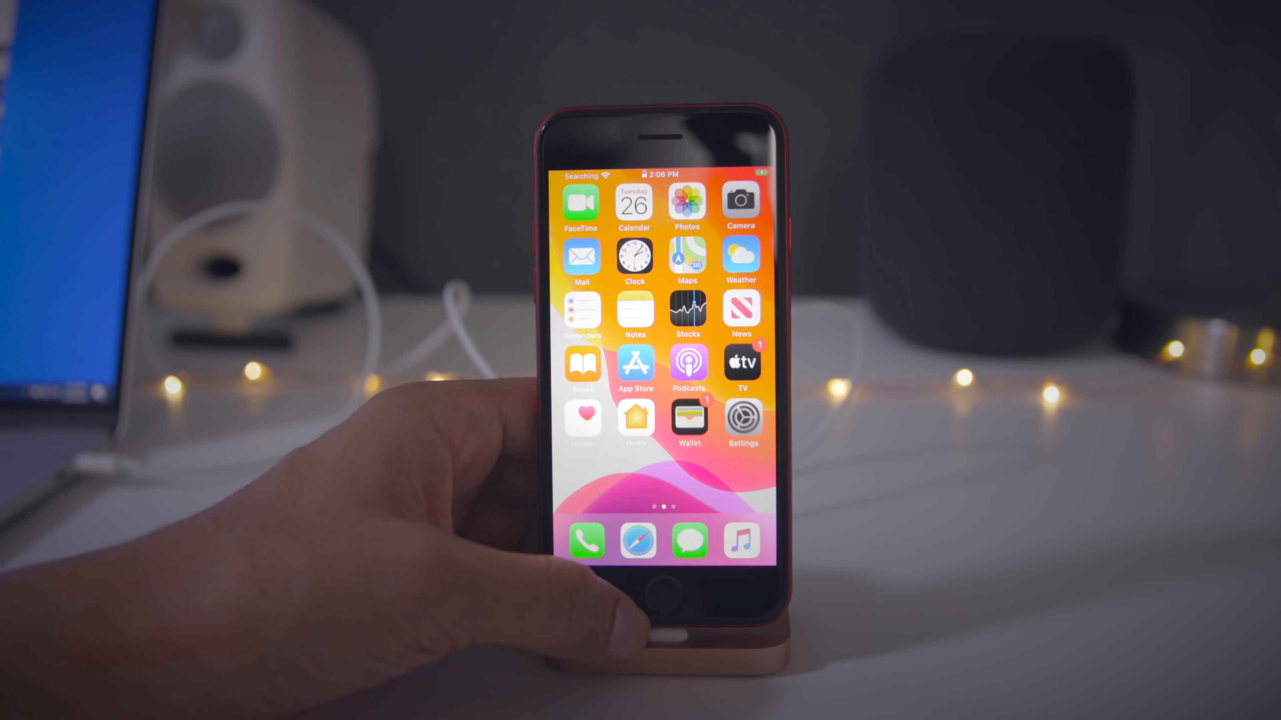
Launch Cydia, let the essential upgrade finish, and return to Cydia
scroll(left, 3)
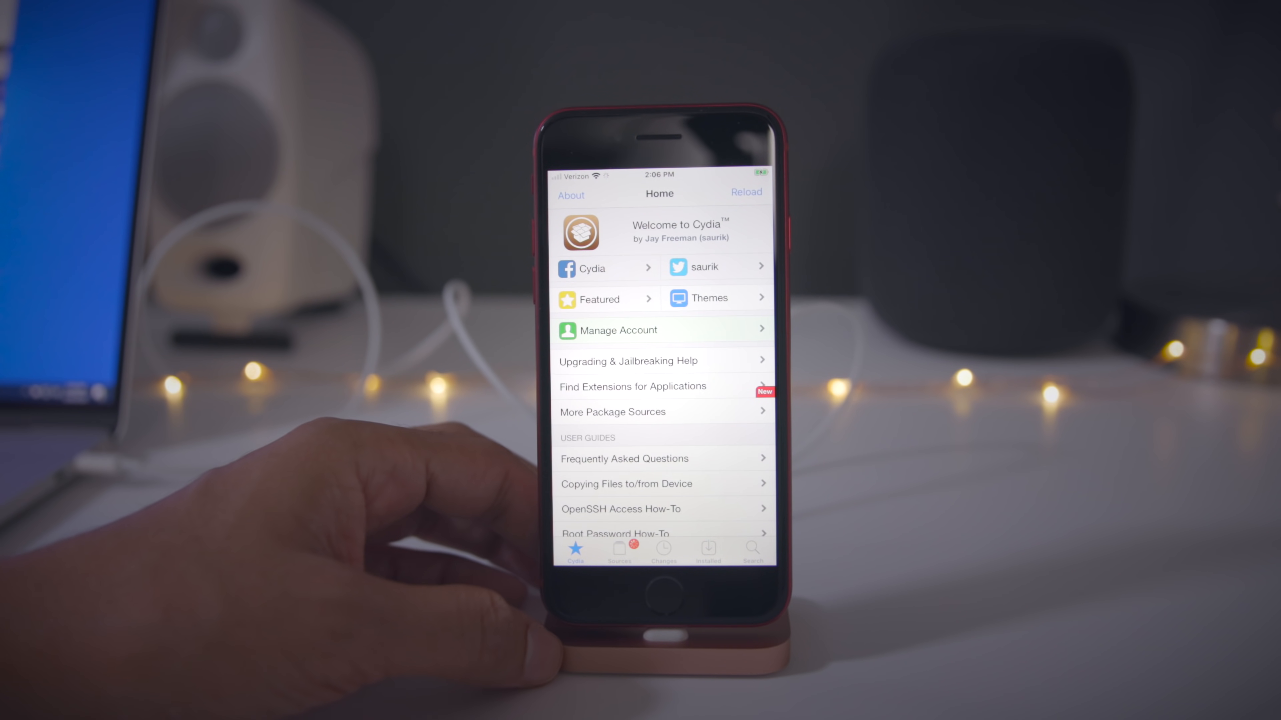
click(663, 547)
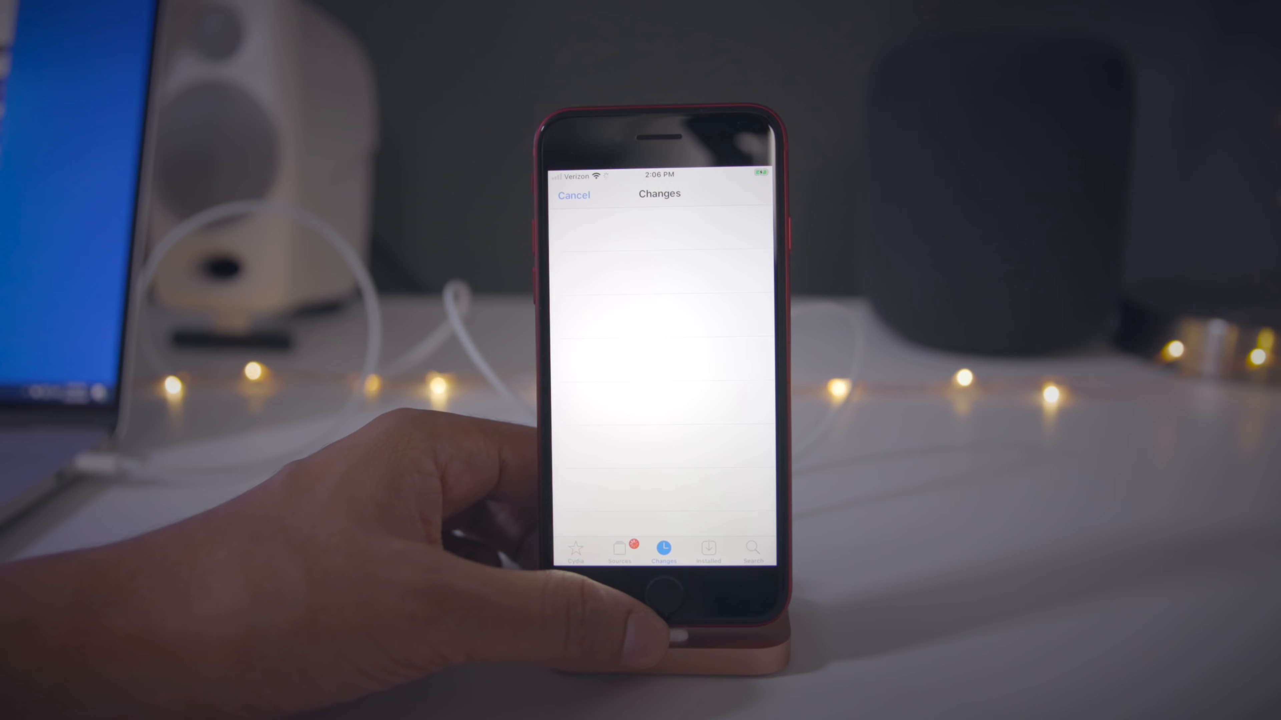
click(575, 547)
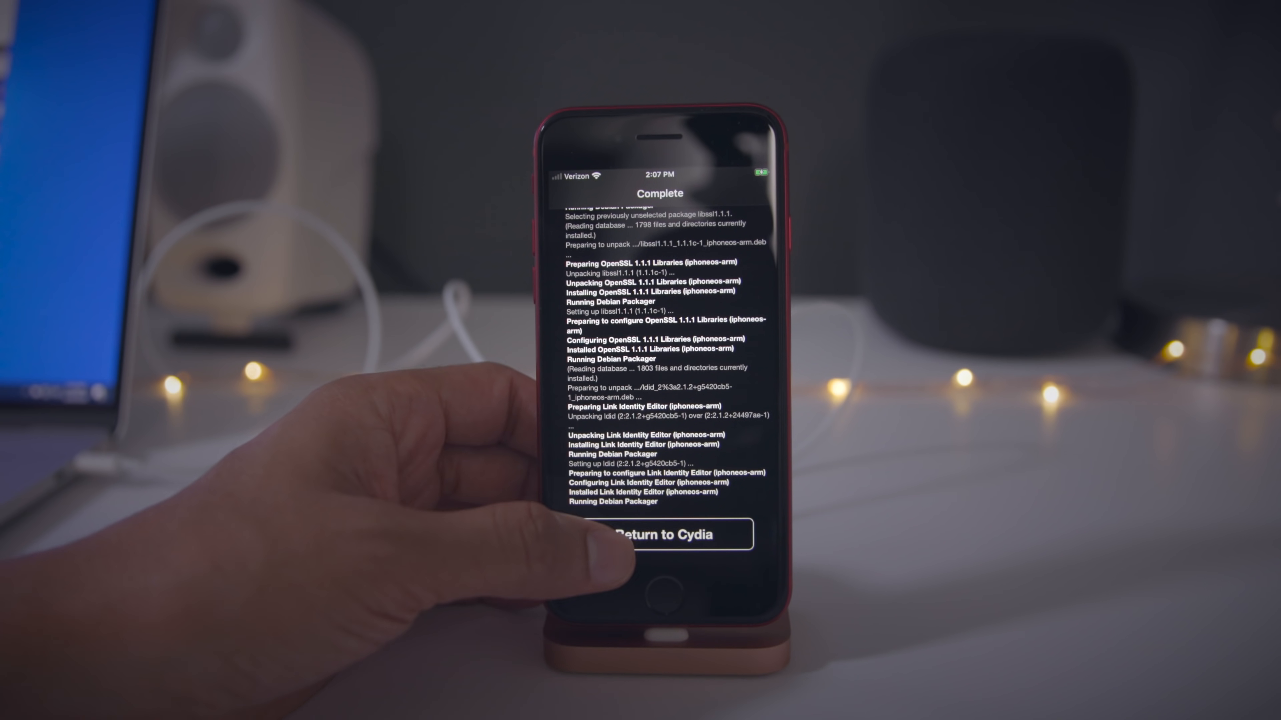
click(658, 535)
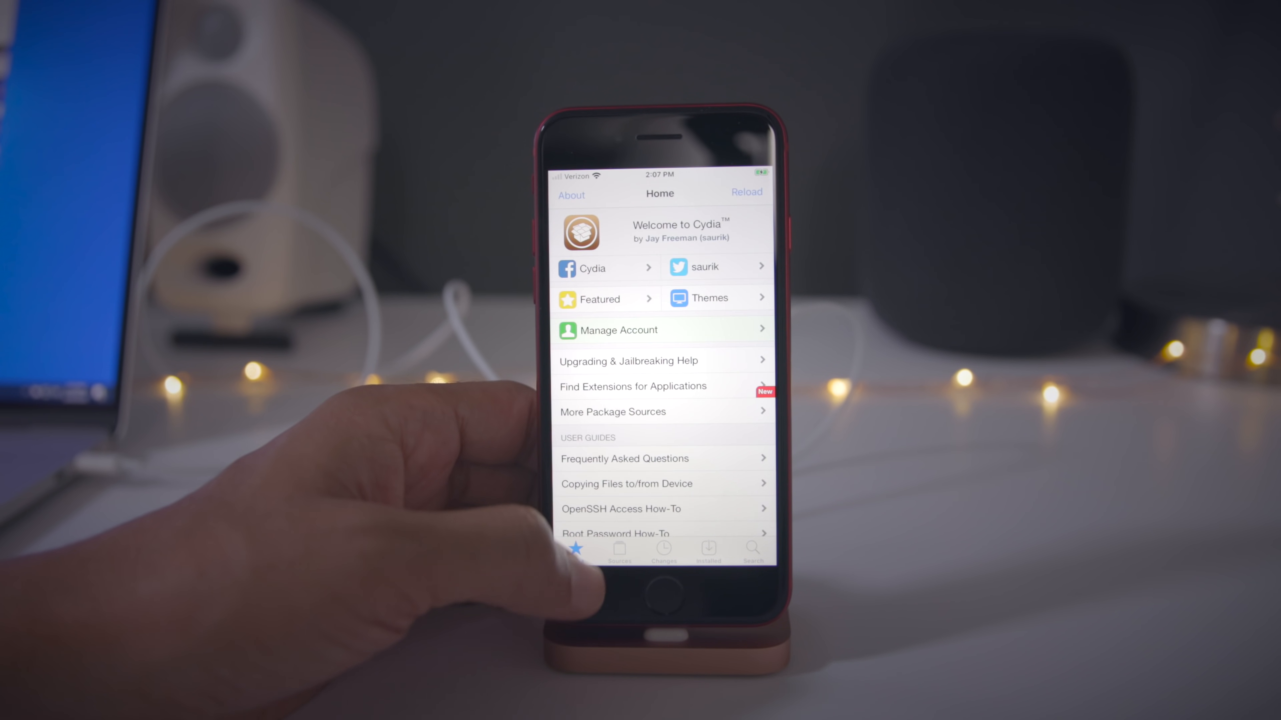
Check the Changes list of new packages, then land on Cydia's Home page
click(663, 552)
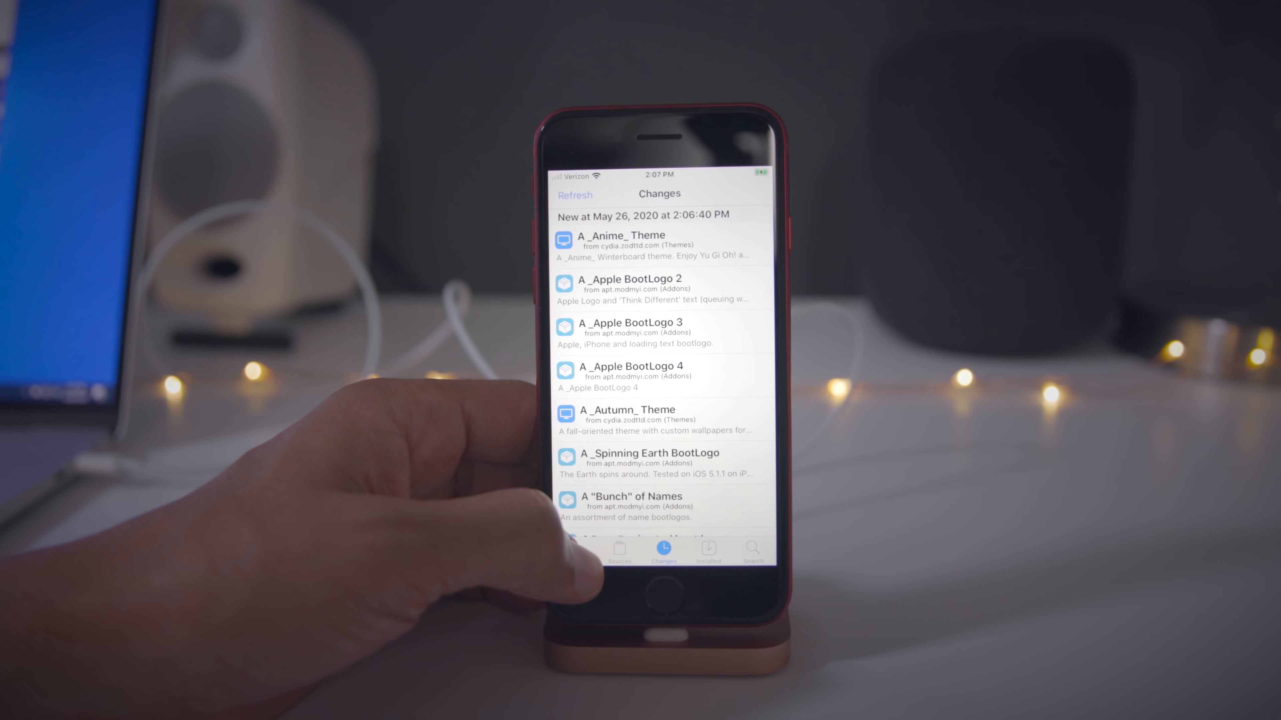
click(575, 548)
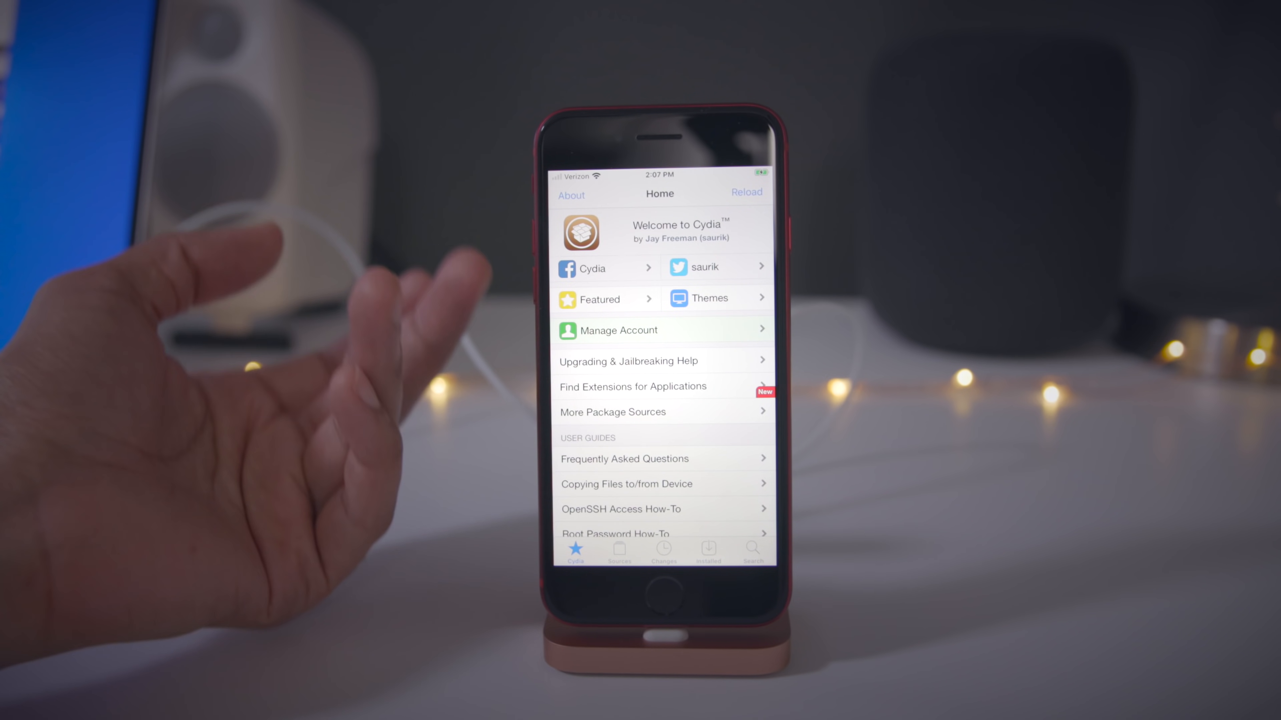